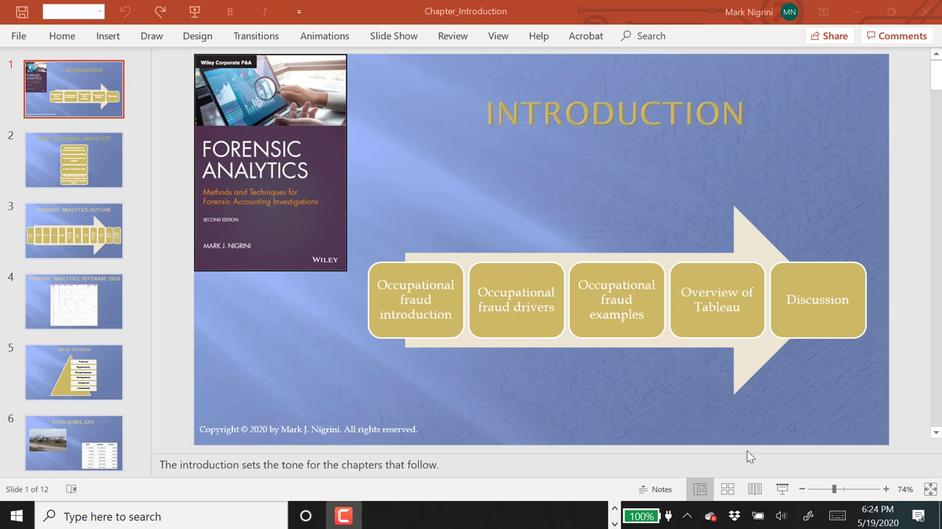
# Show slide 4, the Forensic Analytics 'Software Used' chapter-by-software table.
pyautogui.click(73, 301)
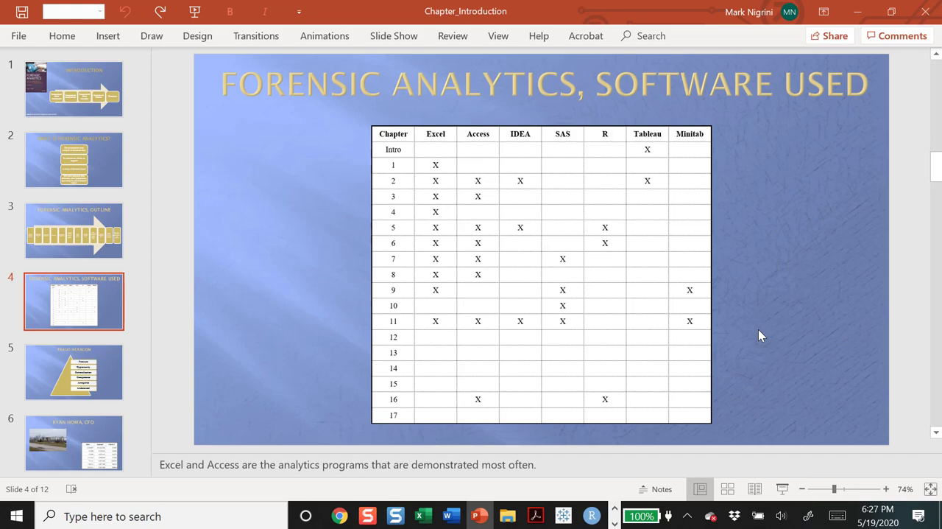
# Switch to the Word instructor's document with the End-Of-Chapter Cases table.
pyautogui.click(450, 515)
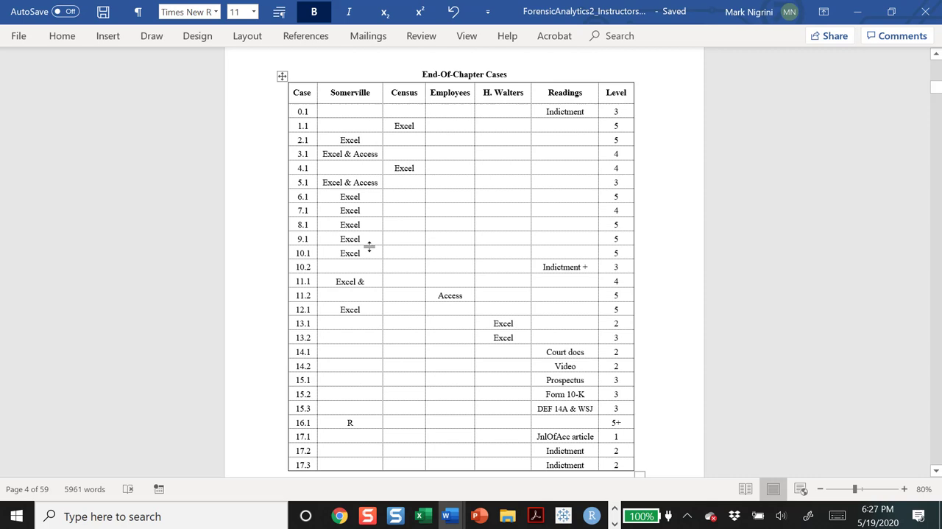
pyautogui.moveTo(479, 515)
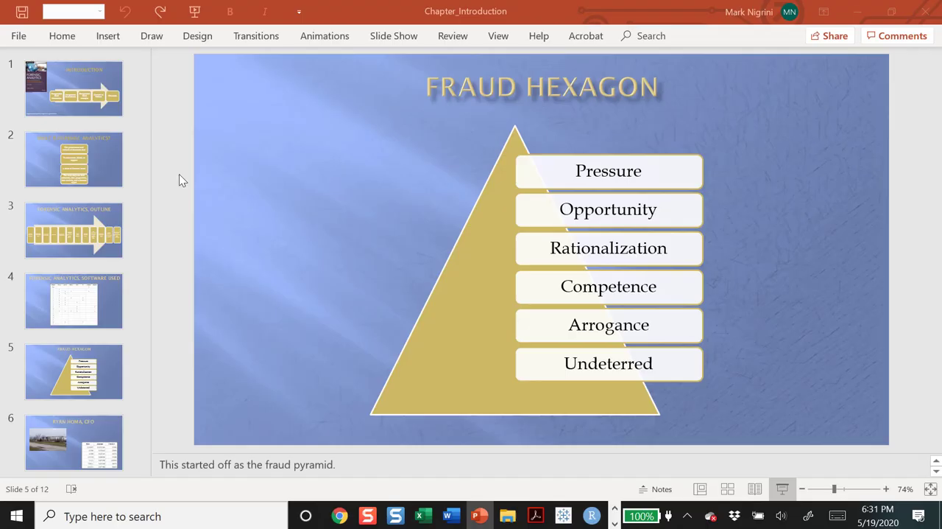
# Show slide 8, TABLEAU, with its screenshot of a PCard purchases data source.
pyautogui.click(74, 371)
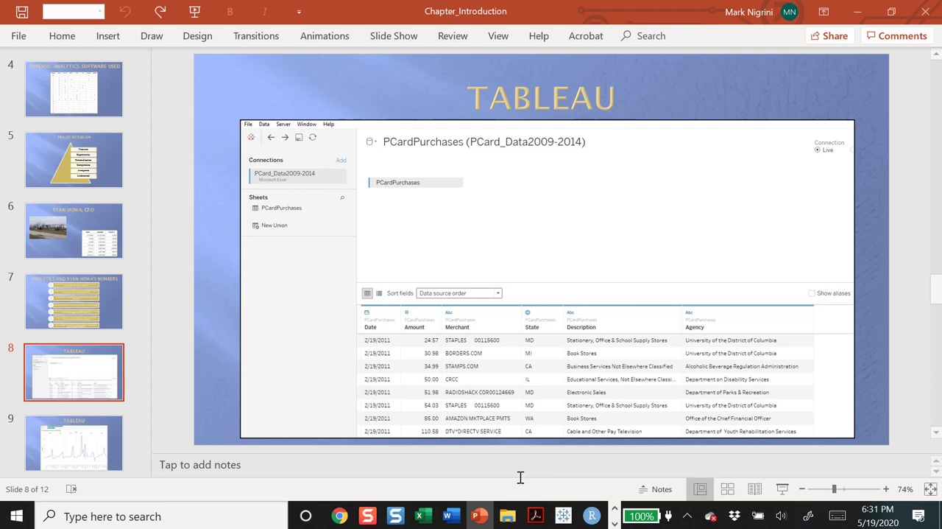
# Bring up Tableau's start page, then switch to the Somerville data description in Word.
pyautogui.click(563, 515)
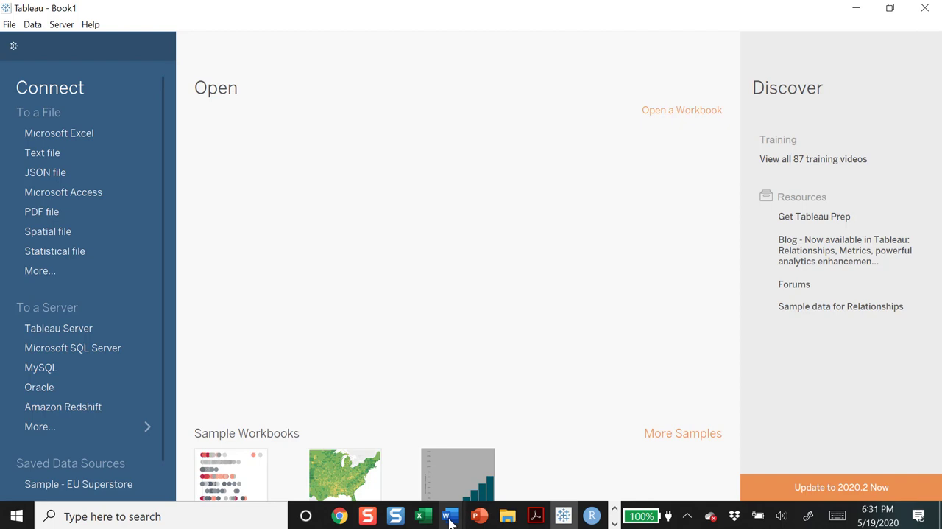
pyautogui.click(449, 516)
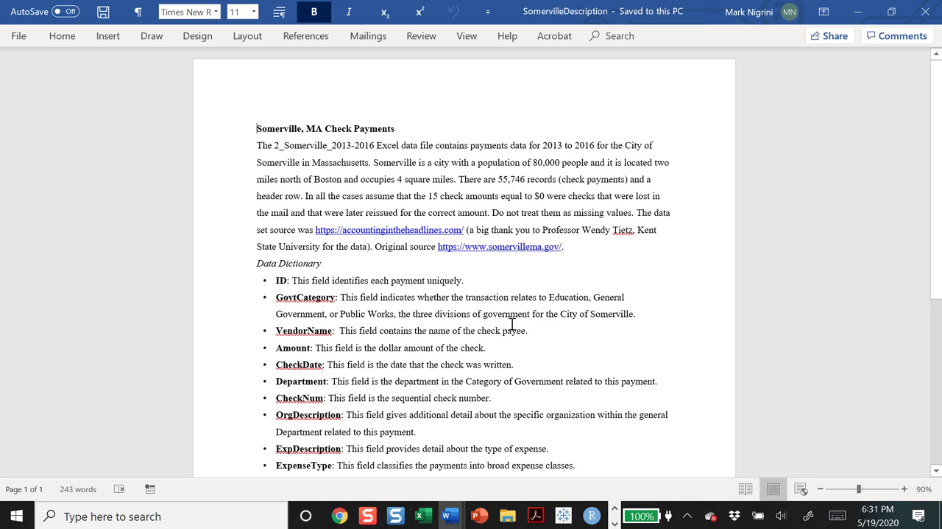
pyautogui.moveTo(332, 120)
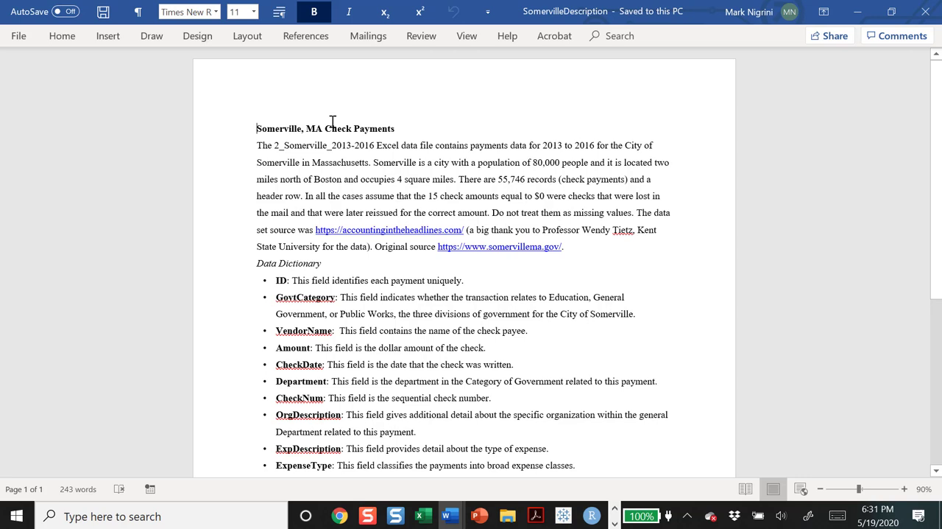
pyautogui.moveTo(383, 158)
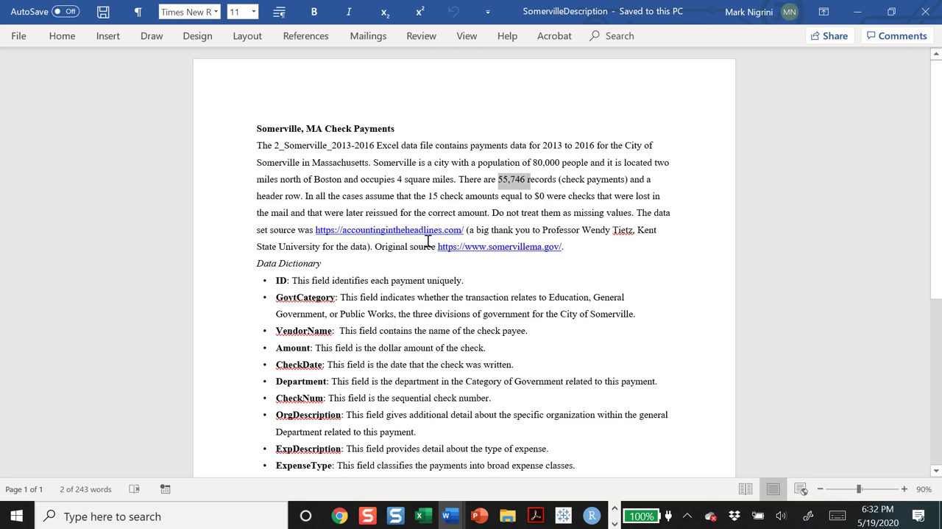
pyautogui.moveTo(570, 272)
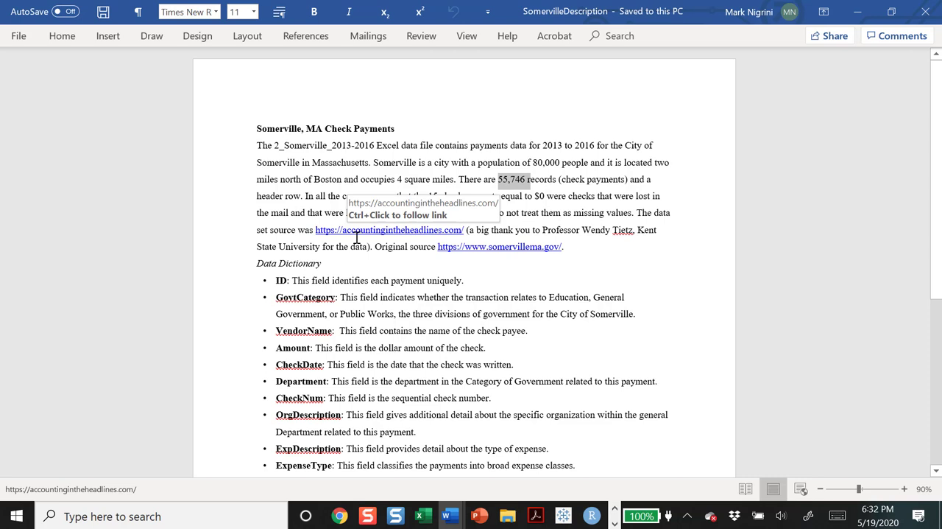
pyautogui.moveTo(353, 275)
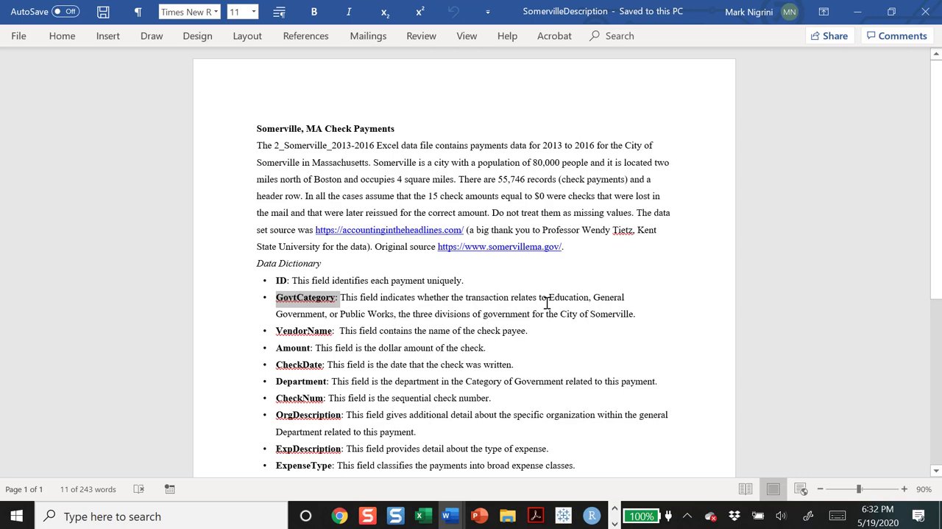
# Highlight the GovtCategory field name in the Somerville data dictionary.
pyautogui.doubleClick(366, 314)
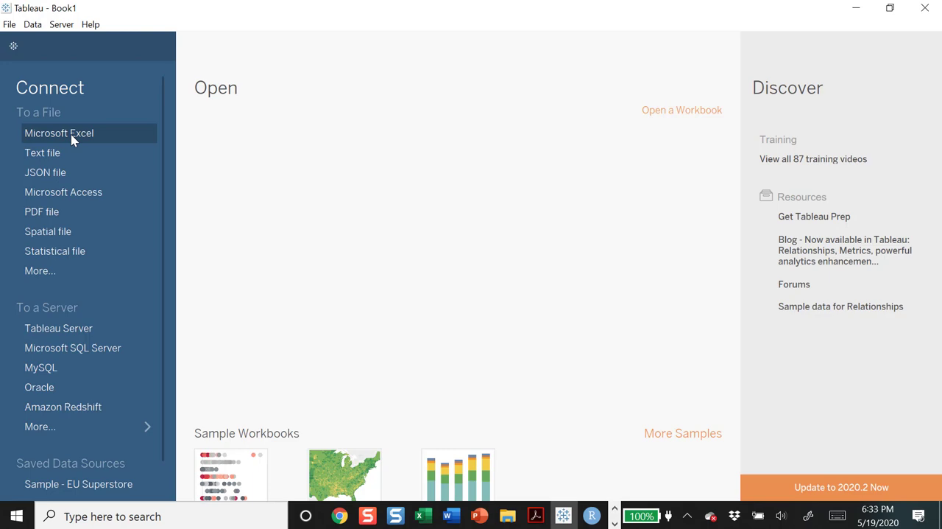
# Connect Tableau to the 2_Somerville_2013-2016 Excel workbook.
pyautogui.click(59, 133)
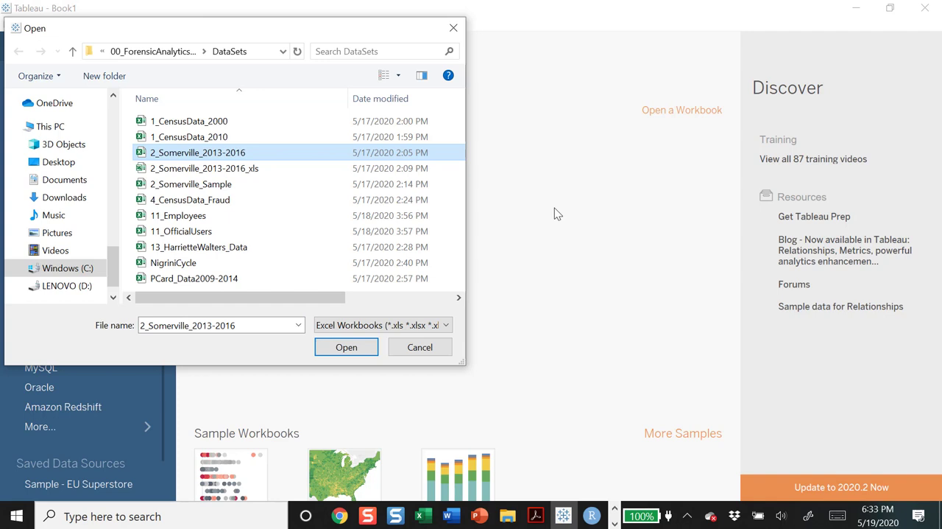
pyautogui.moveTo(342, 369)
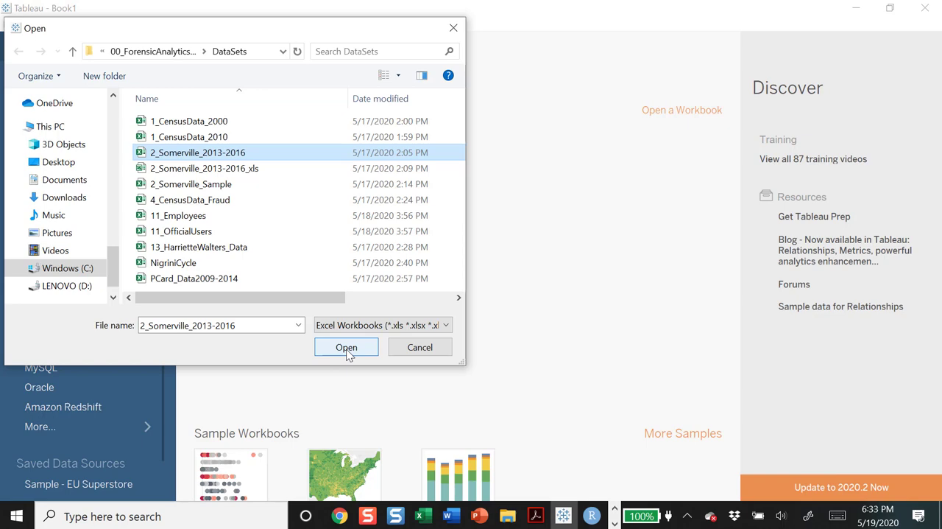
pyautogui.click(346, 347)
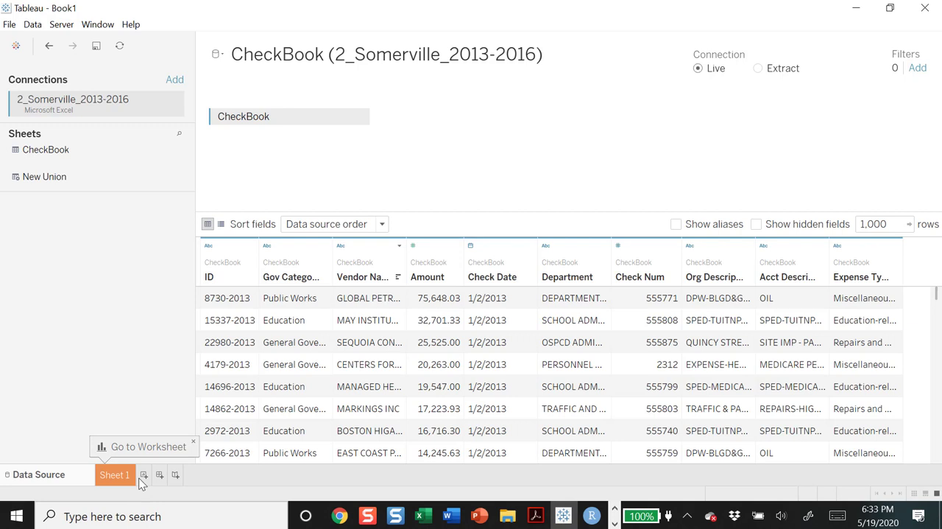
# Start blank worksheet Sheet 2 and select the Check Date field.
pyautogui.click(144, 474)
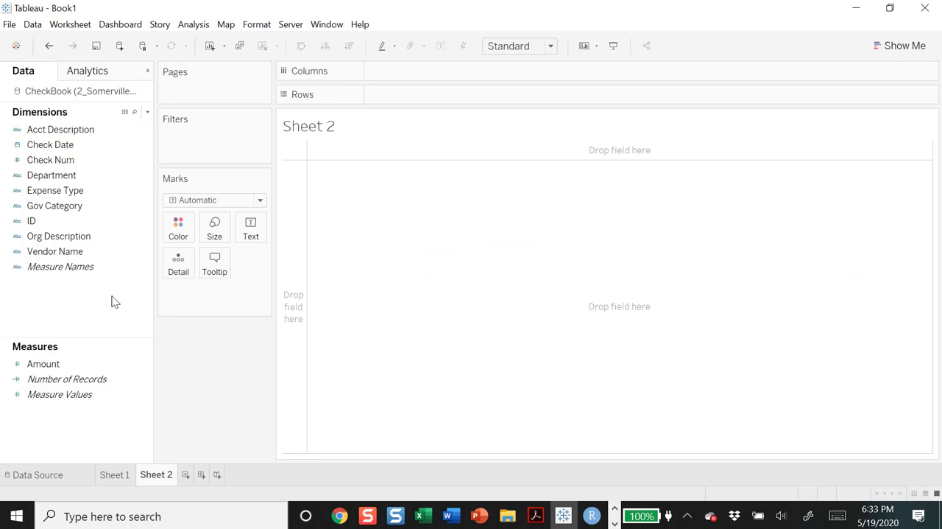
pyautogui.click(43, 363)
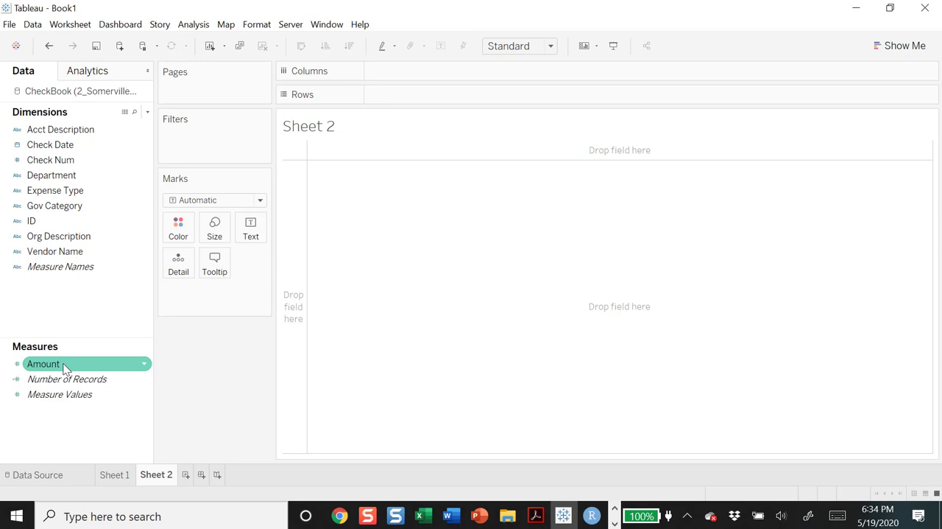
# Put YEAR(Check Date) on Columns and SUM(Amount) on Rows.
pyautogui.click(60, 129)
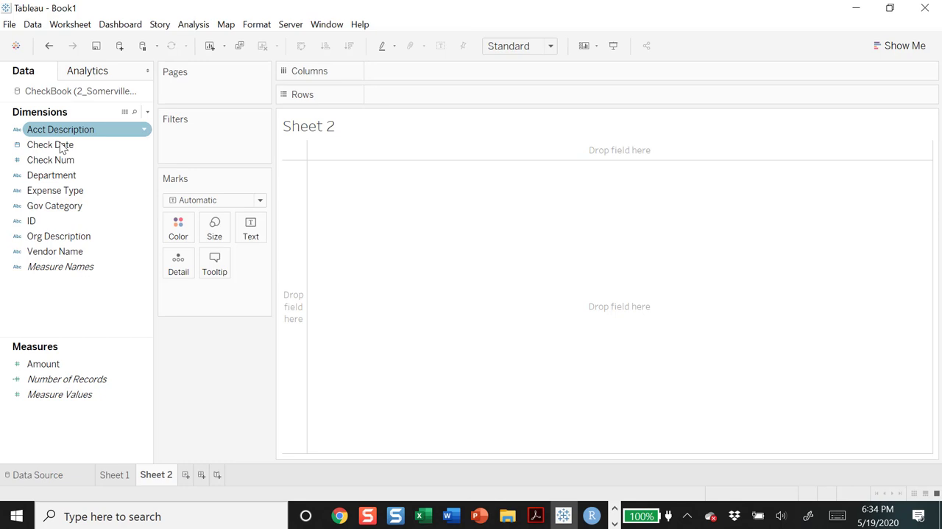
pyautogui.moveTo(60, 139)
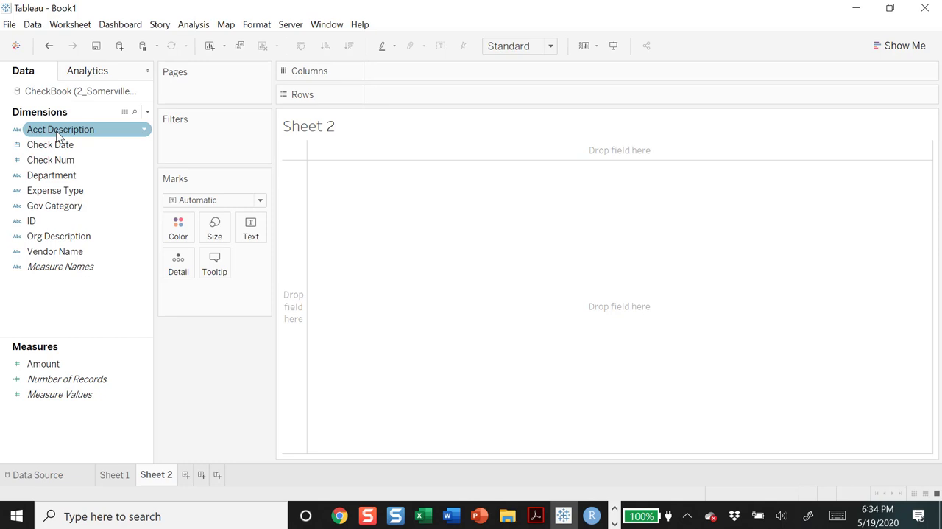
pyautogui.moveTo(43, 363); pyautogui.dragTo(197, 305)
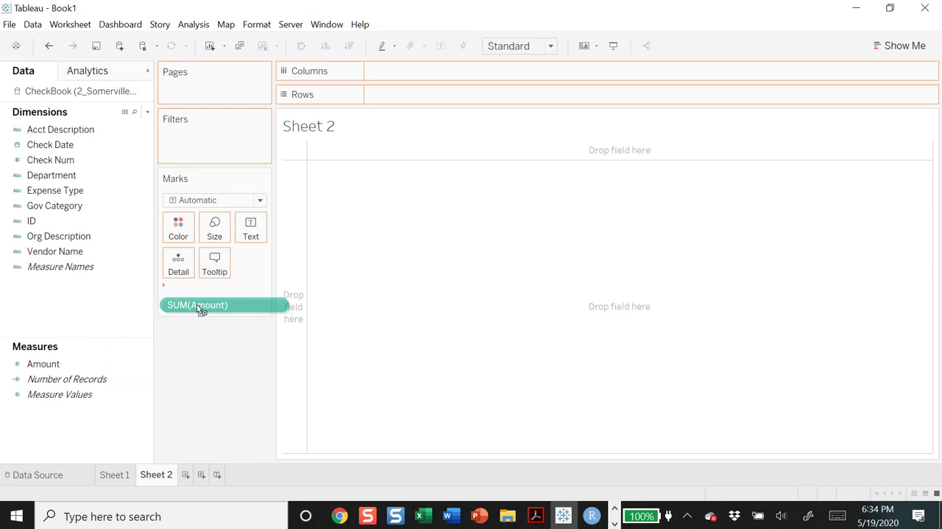
pyautogui.moveTo(198, 304); pyautogui.dragTo(419, 94)
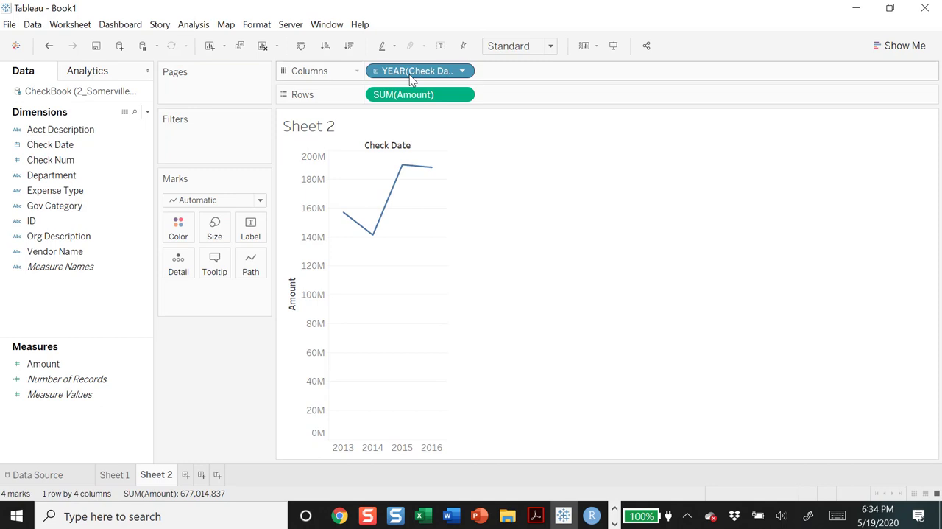
pyautogui.moveTo(429, 164)
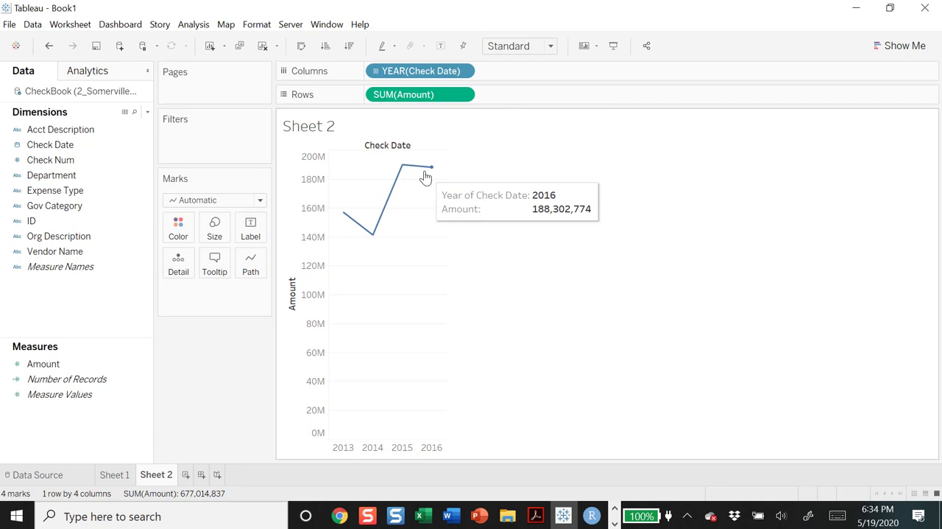
# Switch the Marks card mark type from line to Bar.
pyautogui.click(260, 199)
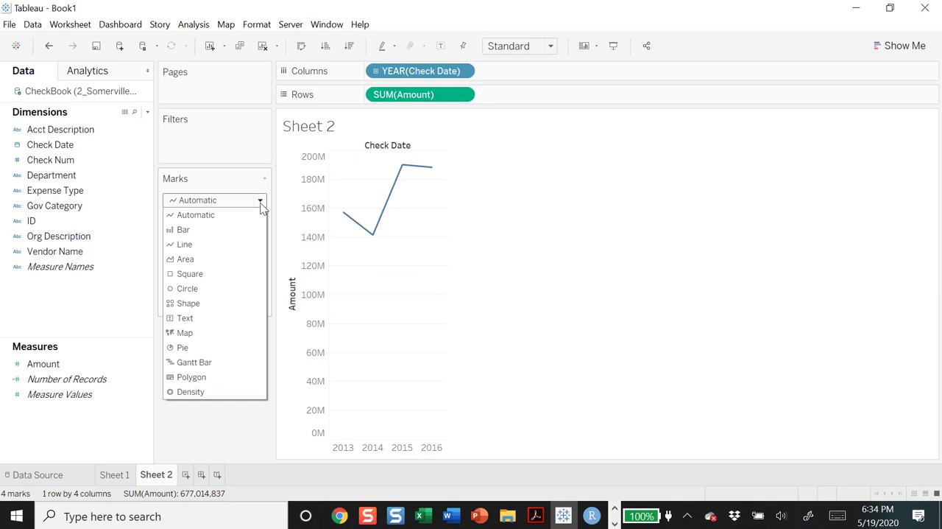
pyautogui.click(182, 229)
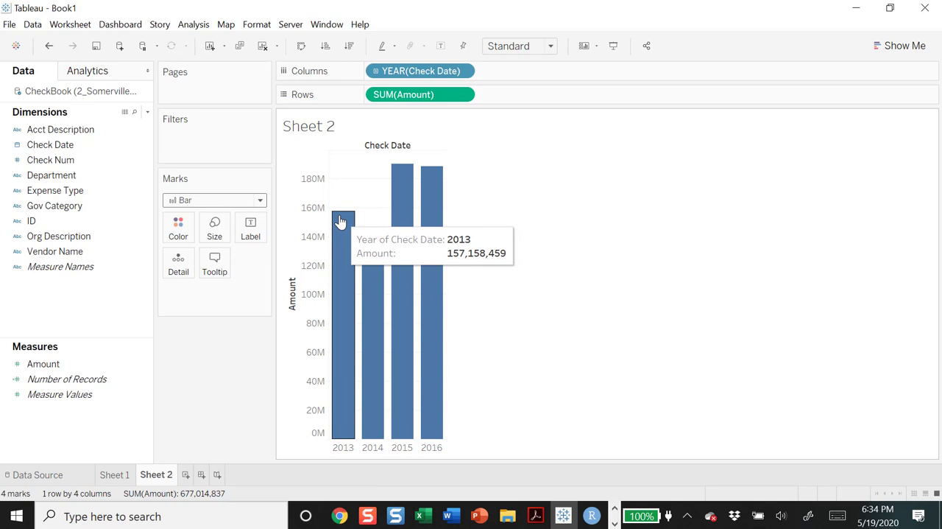
pyautogui.moveTo(607, 291)
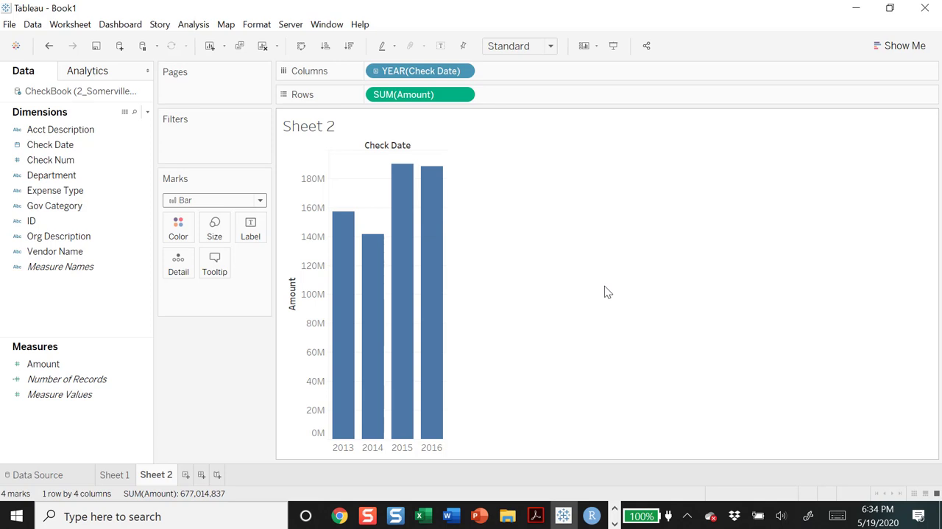
# Change the Check Date pill on Columns from YEAR to MONTH.
pyautogui.click(464, 71)
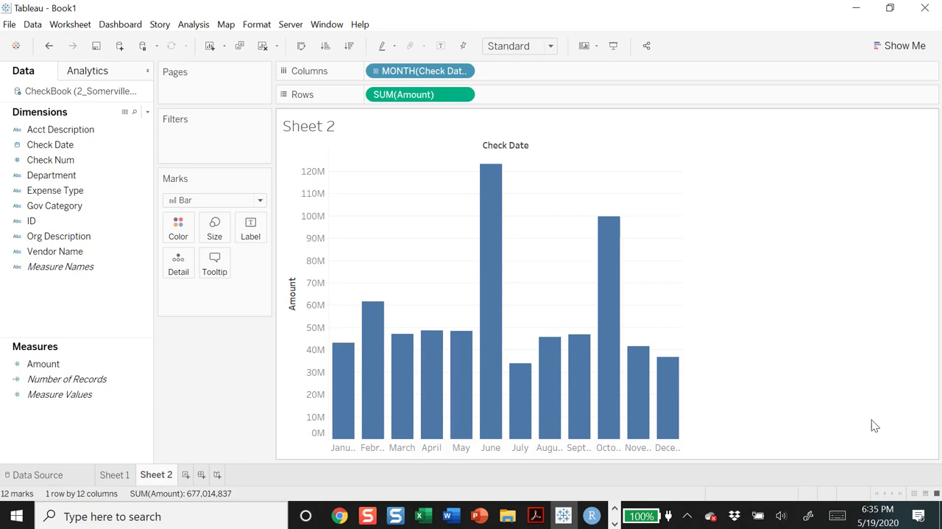
pyautogui.moveTo(484, 392)
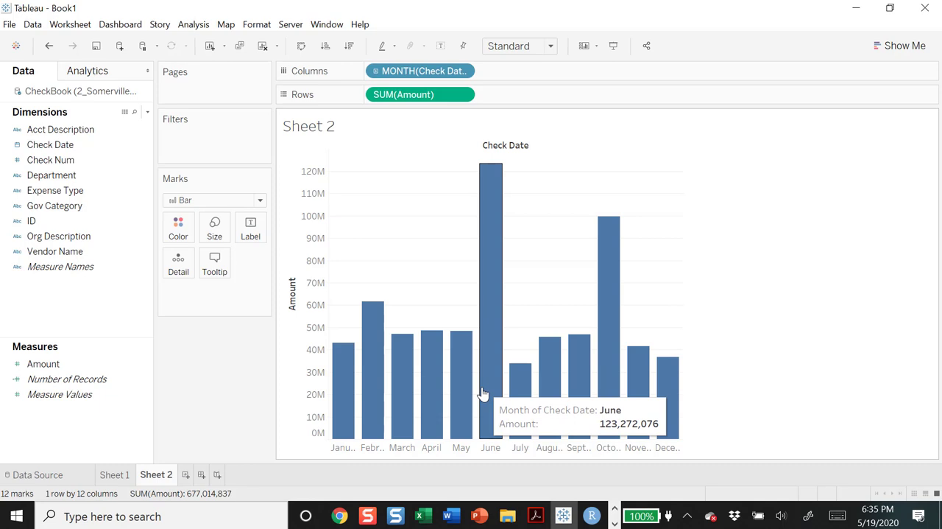
pyautogui.moveTo(490, 447)
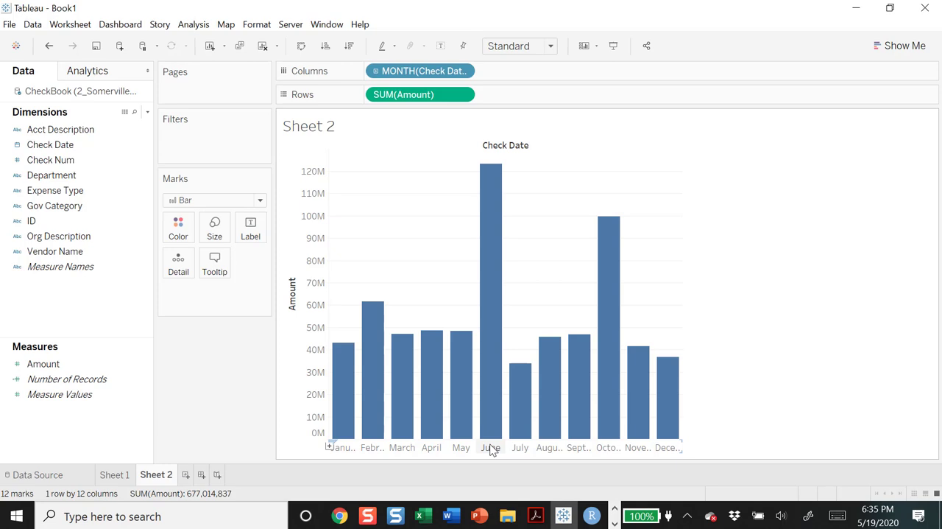
pyautogui.moveTo(484, 466)
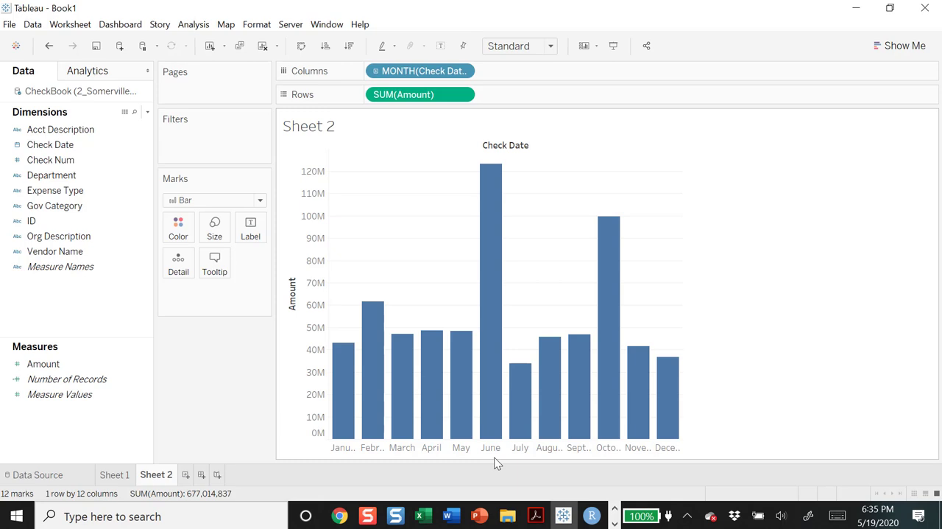
# Switch the Check Date pill to continuous Month, giving 48 monthly bars for 2013–2016.
pyautogui.click(462, 70)
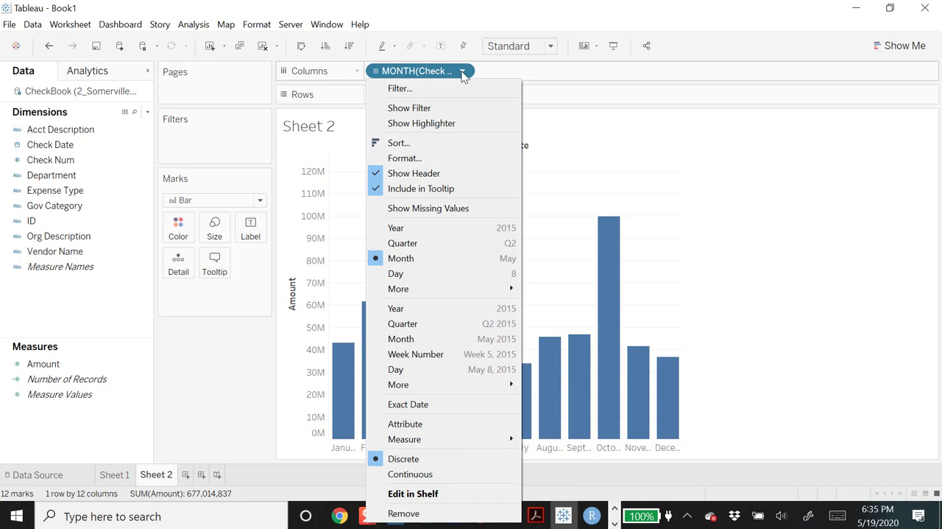
pyautogui.moveTo(453, 338)
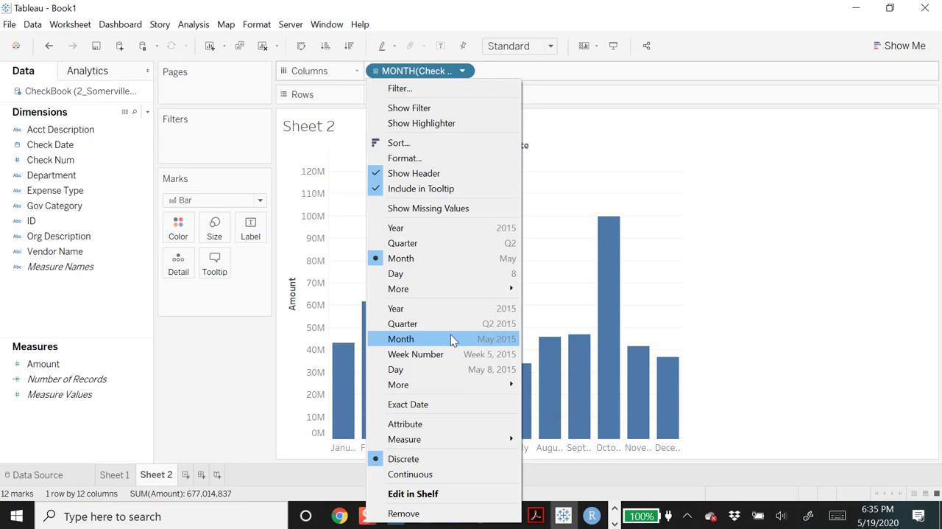
pyautogui.click(401, 338)
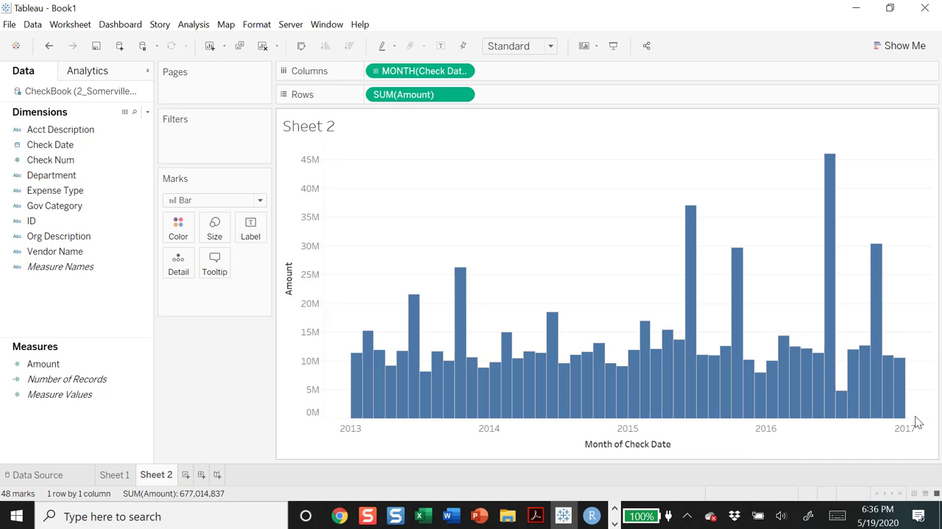
pyautogui.moveTo(491, 360)
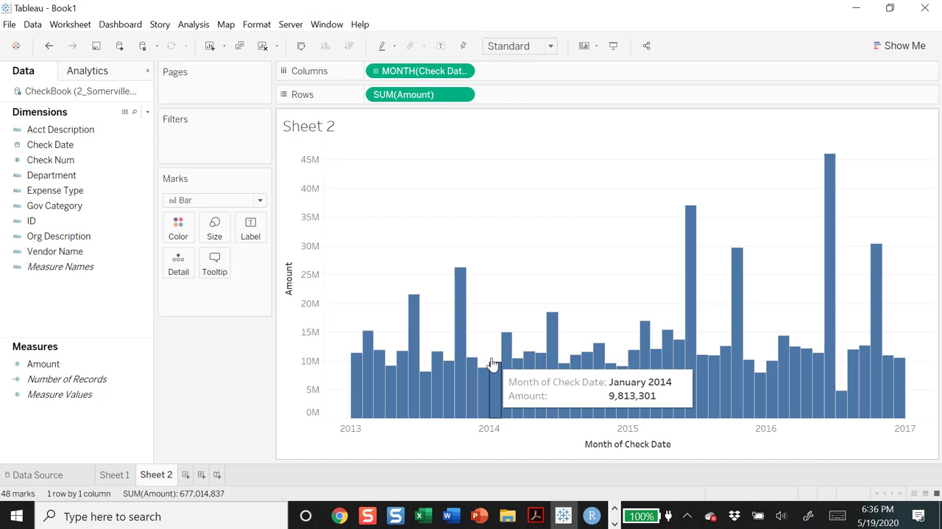
pyautogui.moveTo(766, 366)
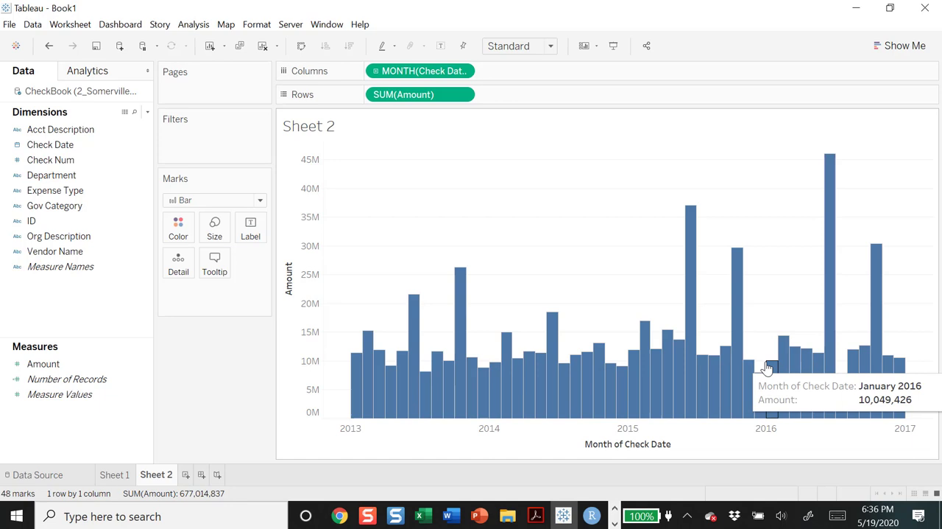
pyautogui.moveTo(738, 320)
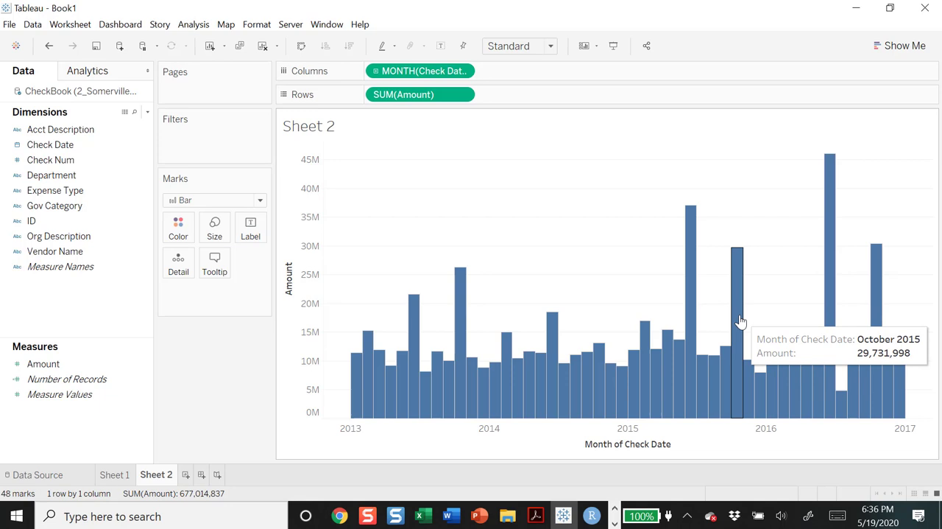
pyautogui.moveTo(841, 408)
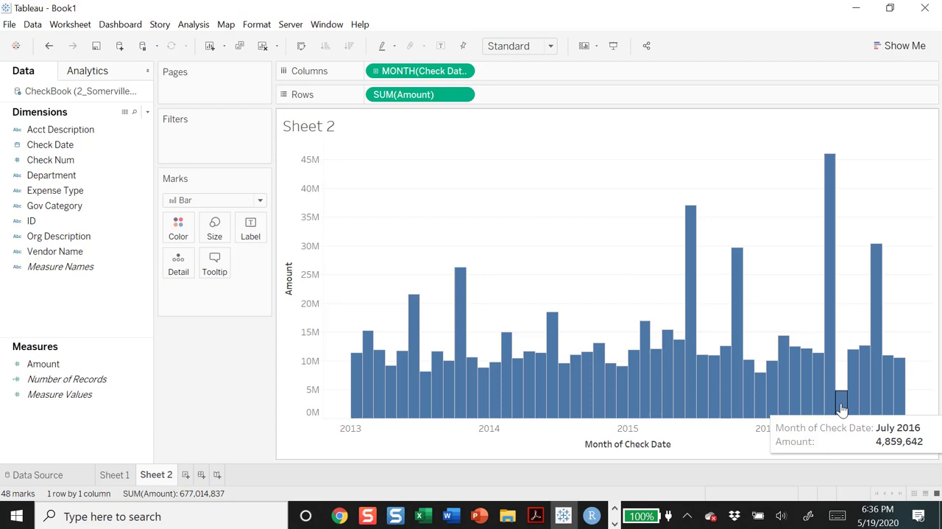
pyautogui.moveTo(818, 369)
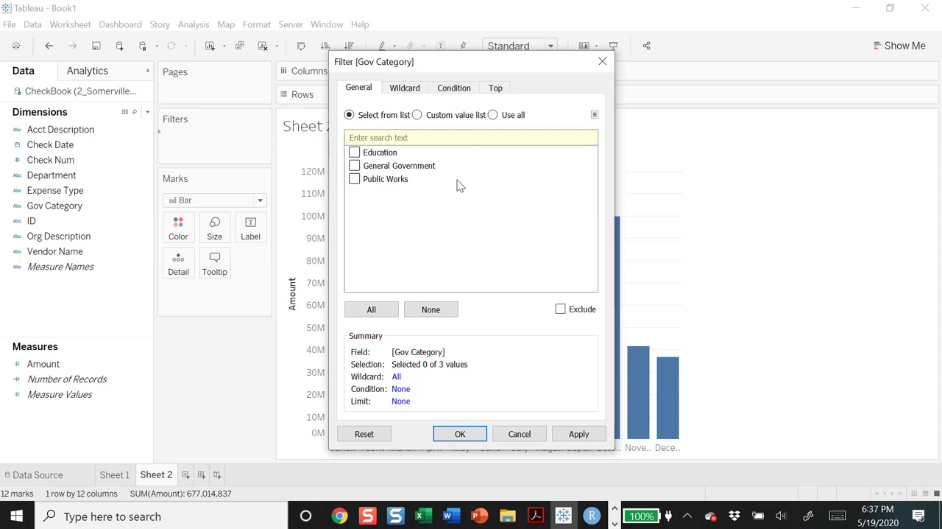
# Filter Sheet 2 to the Education Gov Category, totalling 55,065,589.
pyautogui.click(354, 153)
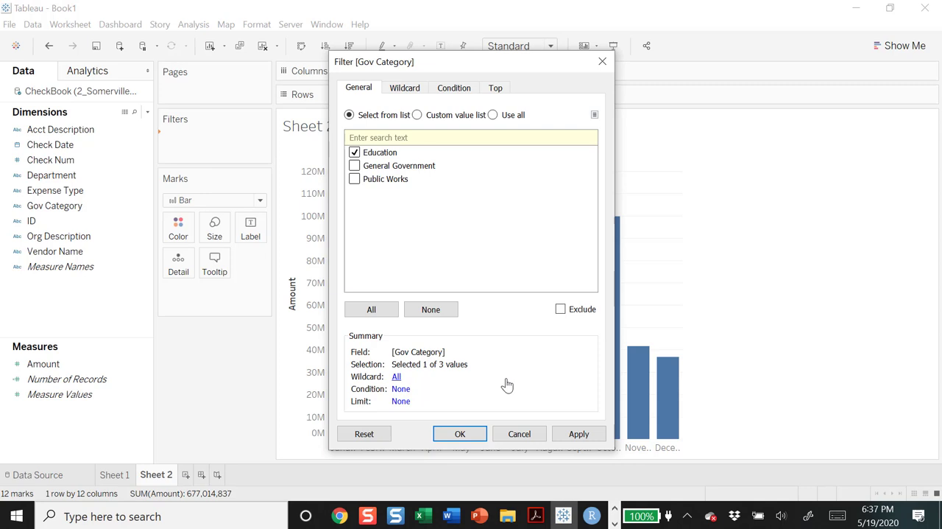
pyautogui.click(459, 433)
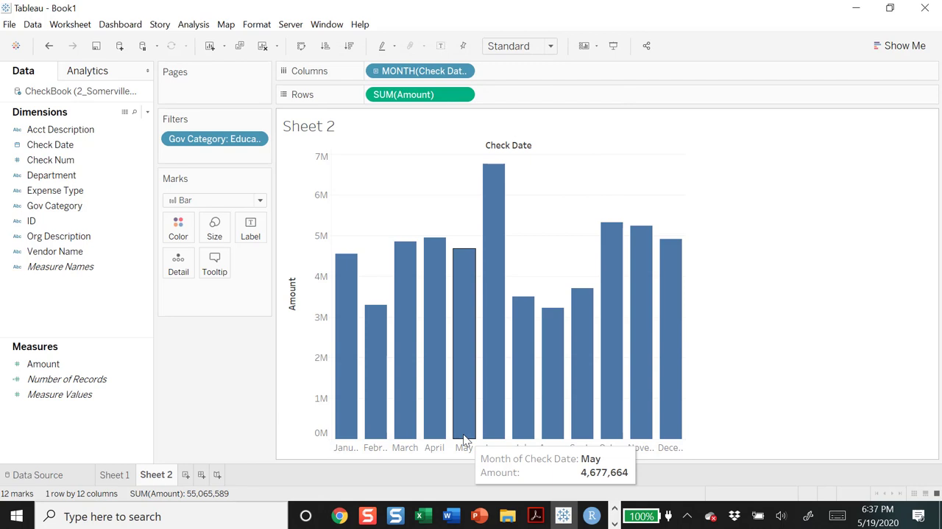
pyautogui.moveTo(696, 339)
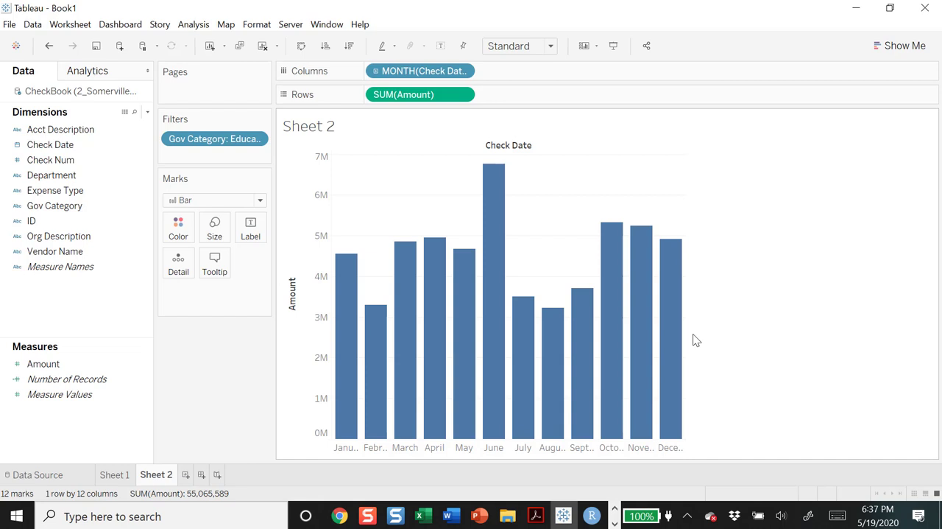
pyautogui.moveTo(495, 173)
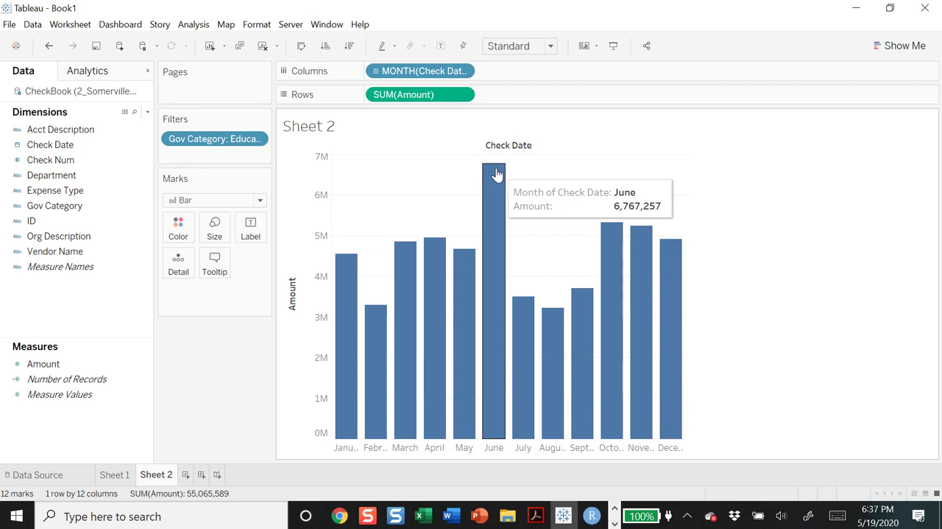
pyautogui.moveTo(491, 257)
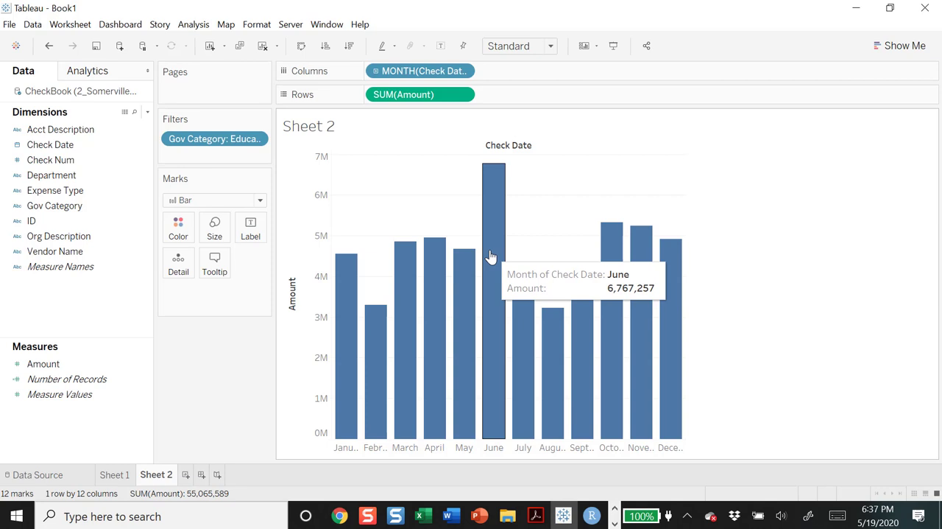
pyautogui.moveTo(521, 209)
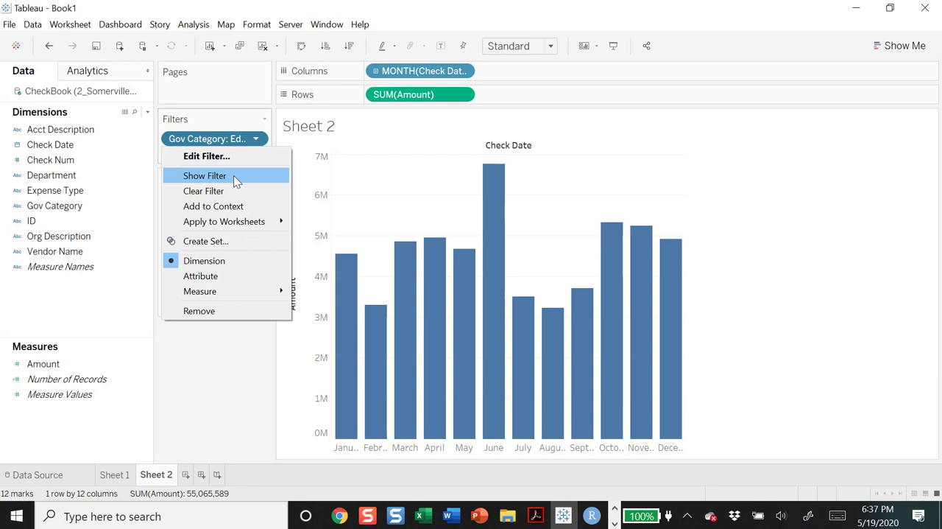
# Change the Gov Category filter from Education to Public Works, totalling 185,261,739.
pyautogui.click(207, 155)
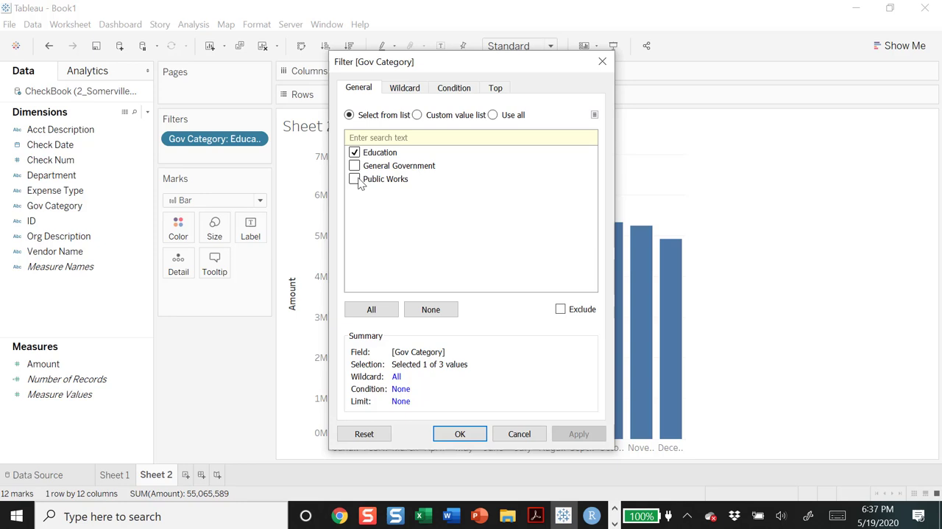
pyautogui.click(459, 432)
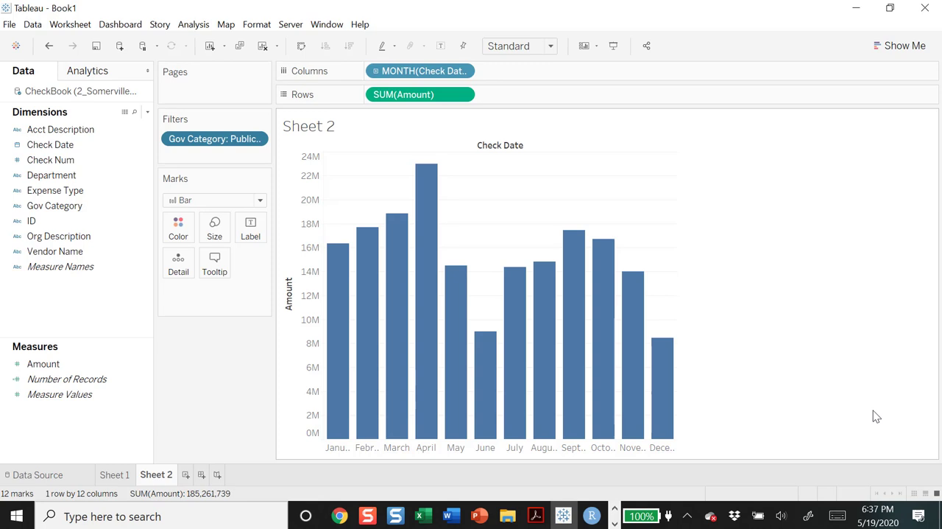
pyautogui.moveTo(480, 327)
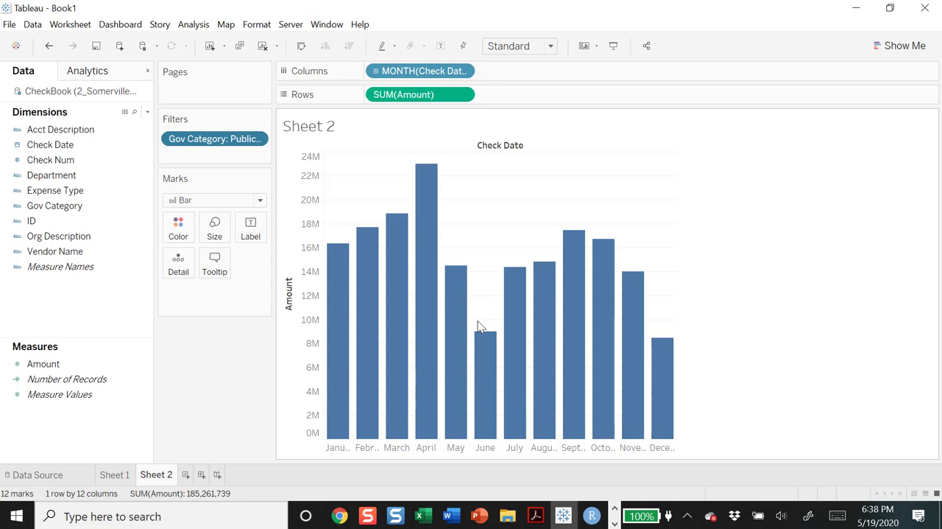
pyautogui.moveTo(487, 328)
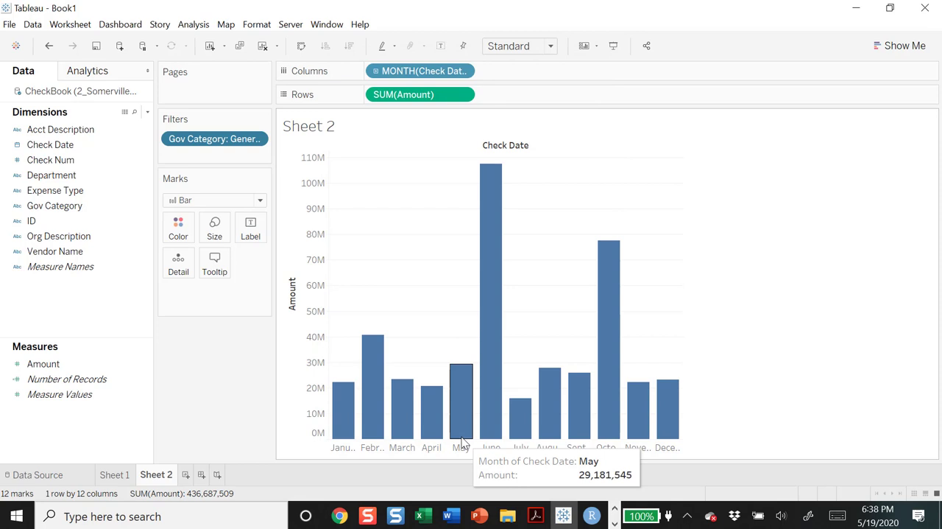
pyautogui.moveTo(490, 182)
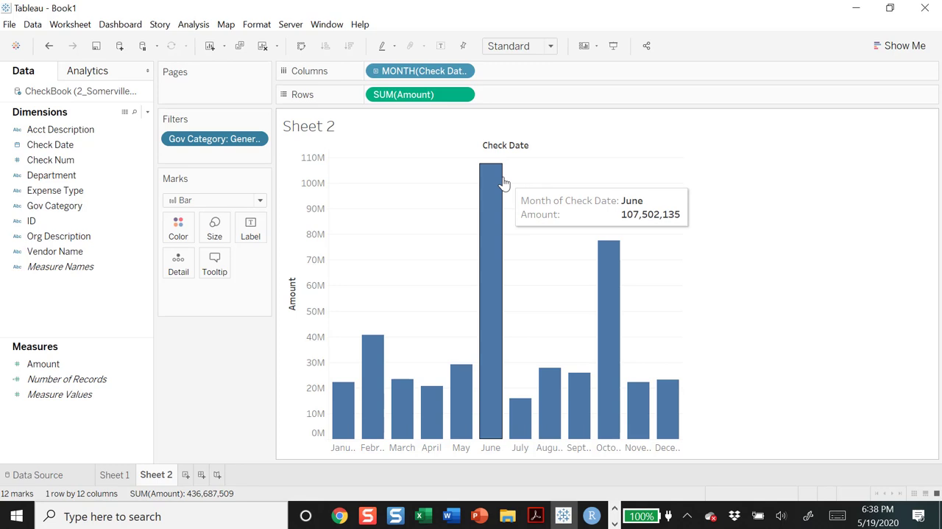
pyautogui.moveTo(341, 361)
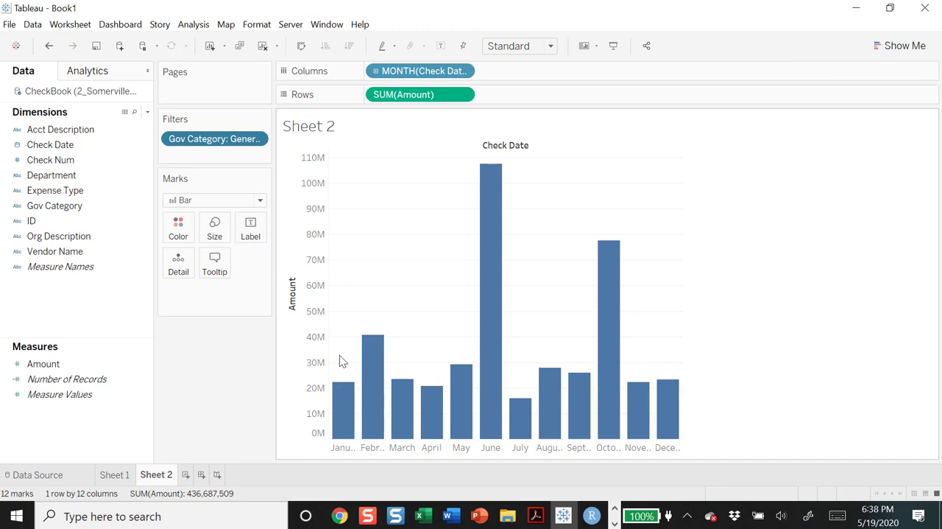
# Bring up PowerPoint and select slide 10 with the Grocery Store Sales line chart.
pyautogui.click(449, 516)
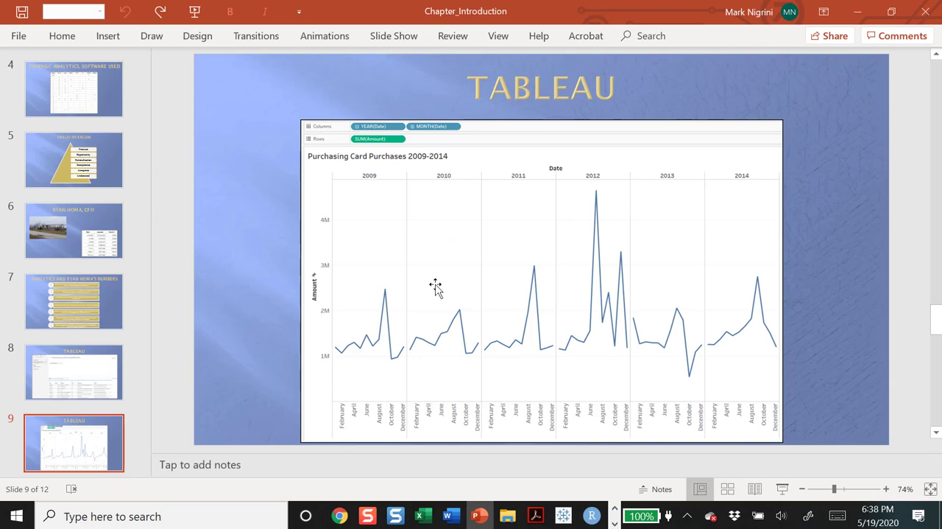
pyautogui.scroll(-3)
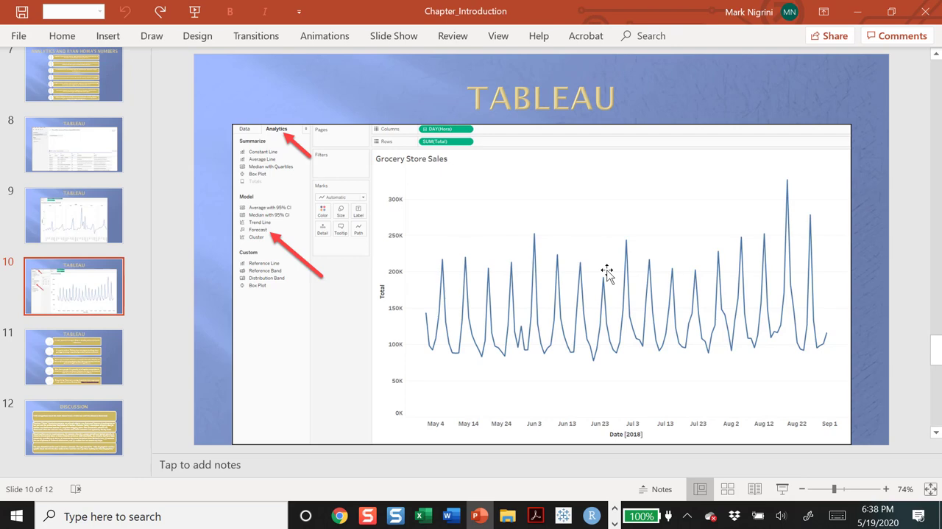
pyautogui.moveTo(547, 254)
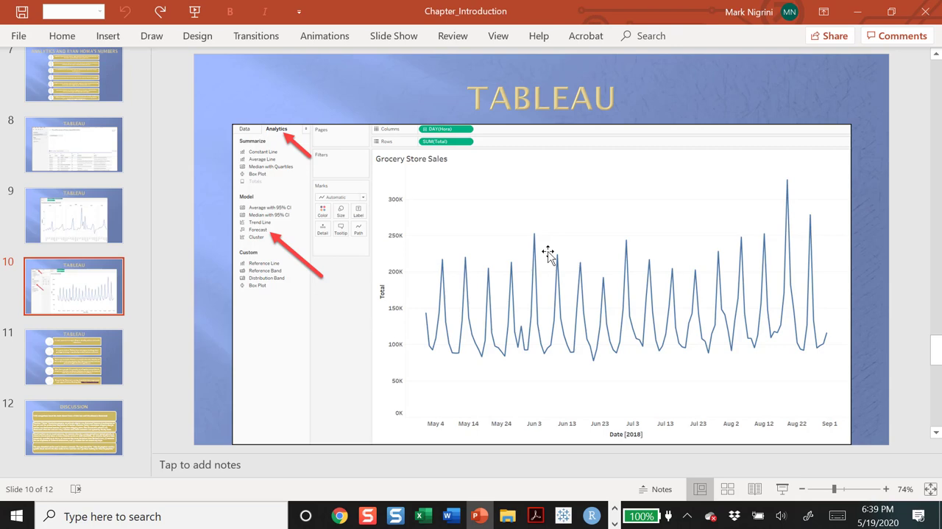
pyautogui.moveTo(466, 264)
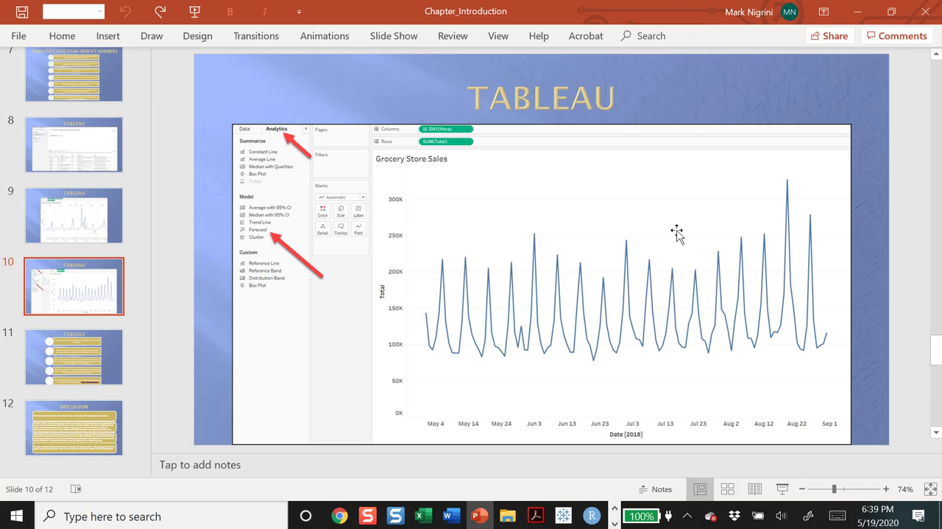
pyautogui.click(74, 357)
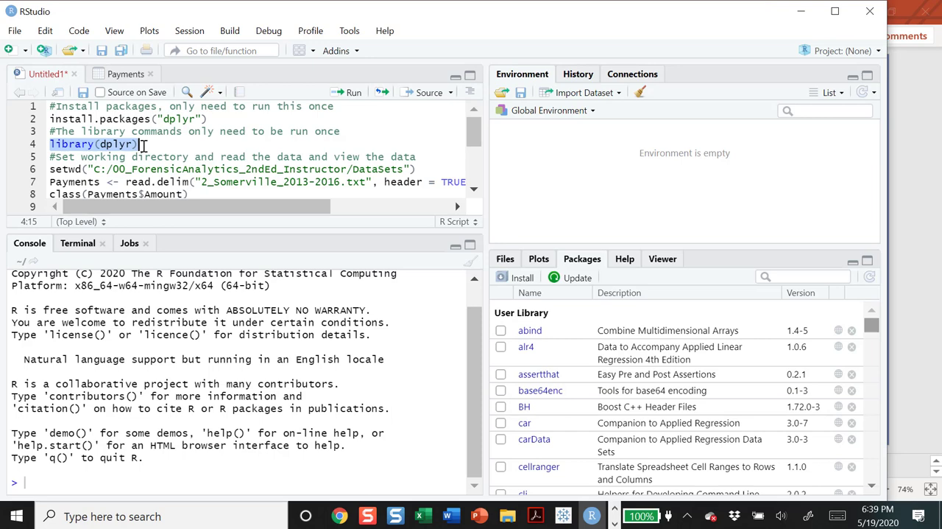
# Show the RStudio script that loads dplyr and reads the Somerville payments data.
pyautogui.scroll(-3)
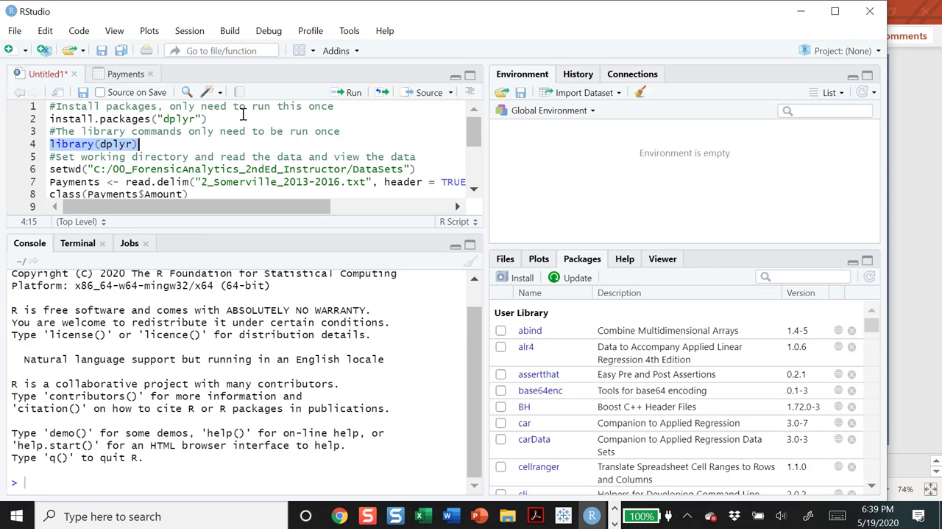
pyautogui.moveTo(214, 131)
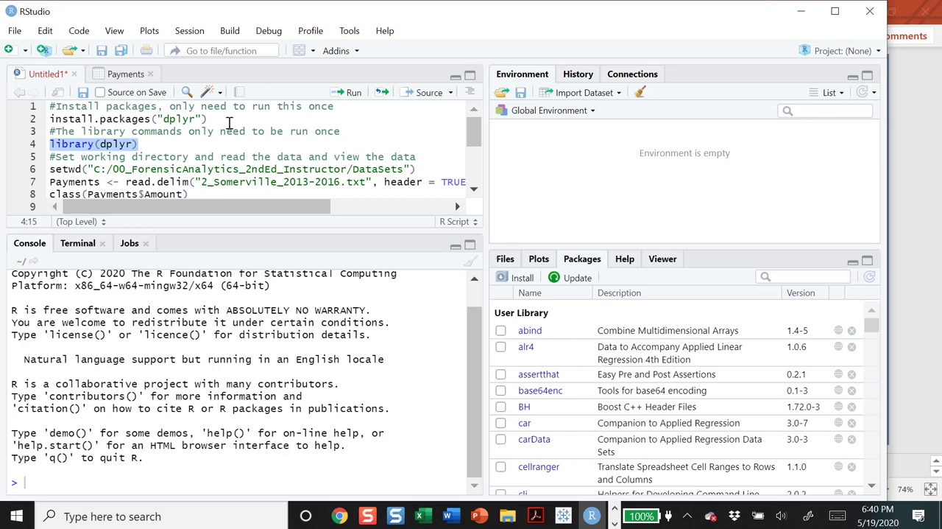
pyautogui.click(478, 515)
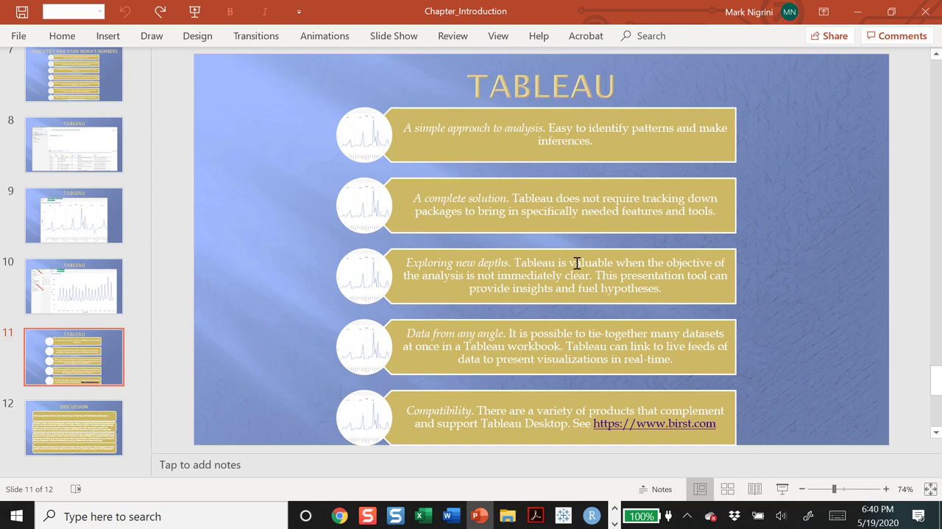
# View the Discussion slide 12, revisit the slide 3 outline, then return to slide 12.
pyautogui.click(74, 427)
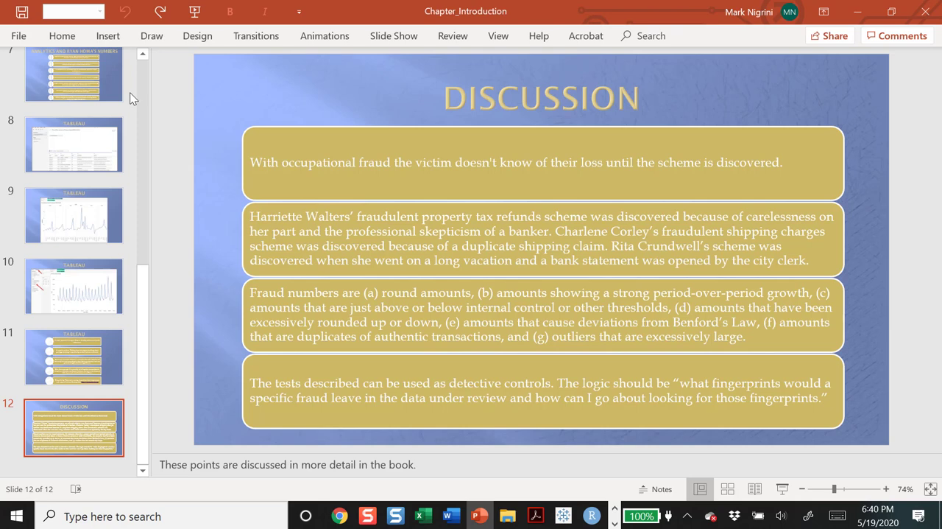
pyautogui.click(74, 221)
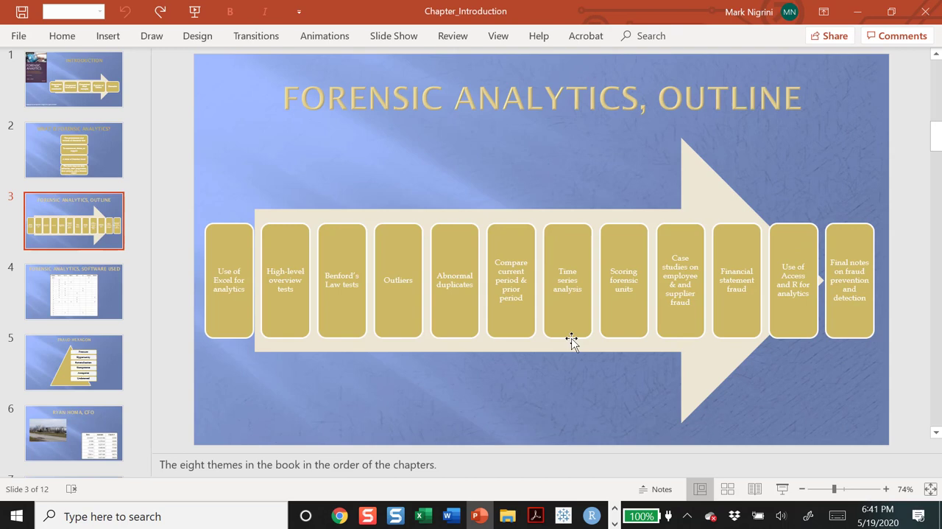
pyautogui.moveTo(688, 312)
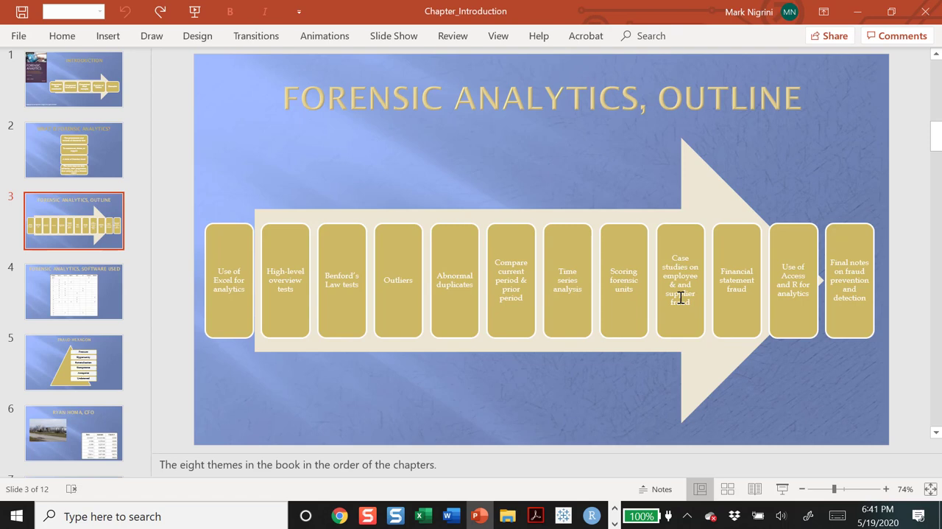
pyautogui.click(74, 427)
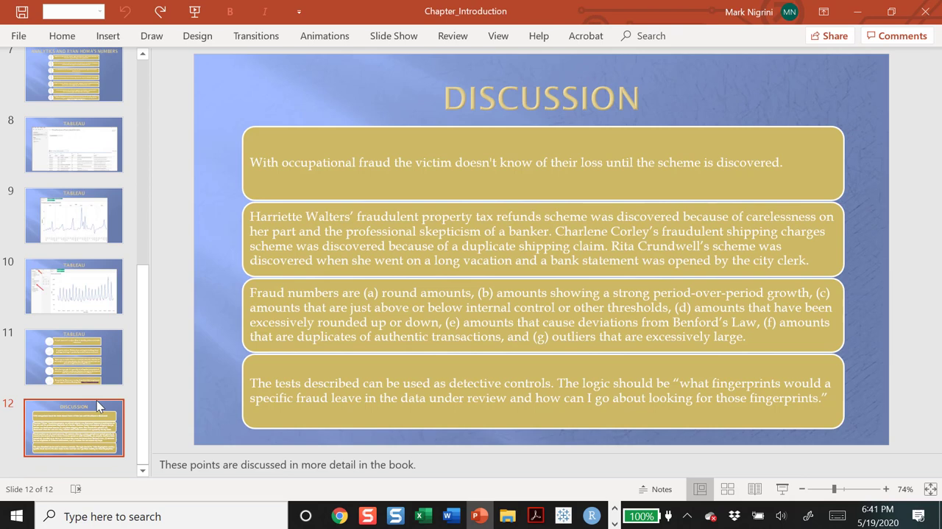